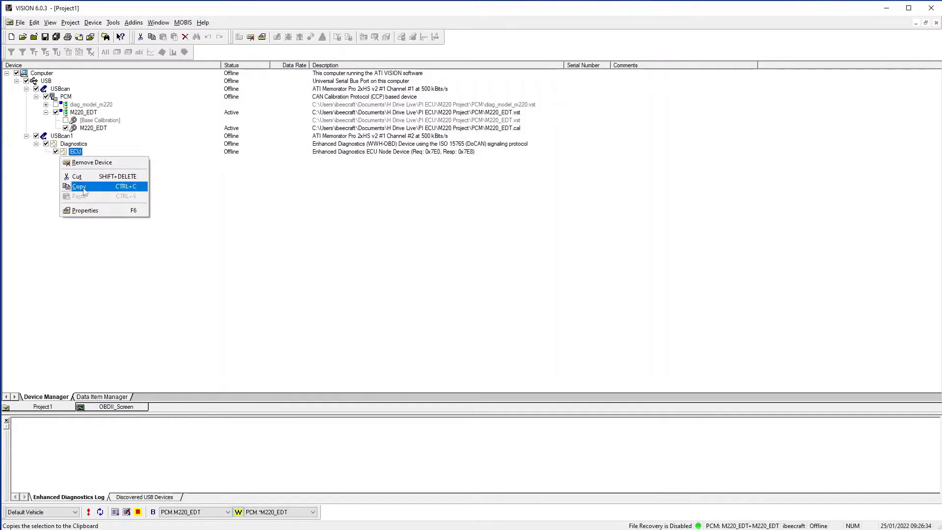
- View the ECU node's Data File settings in its Properties dialog
left_click(85, 210)
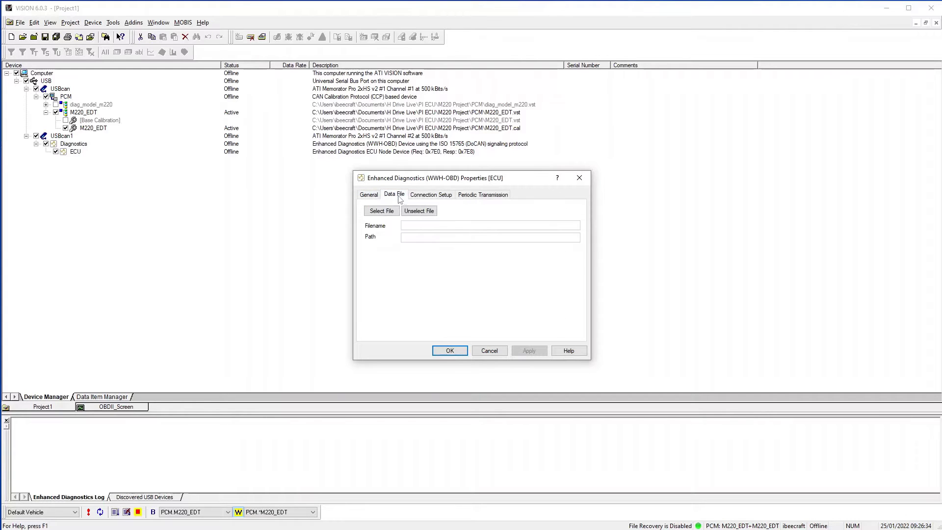
left_click(429, 195)
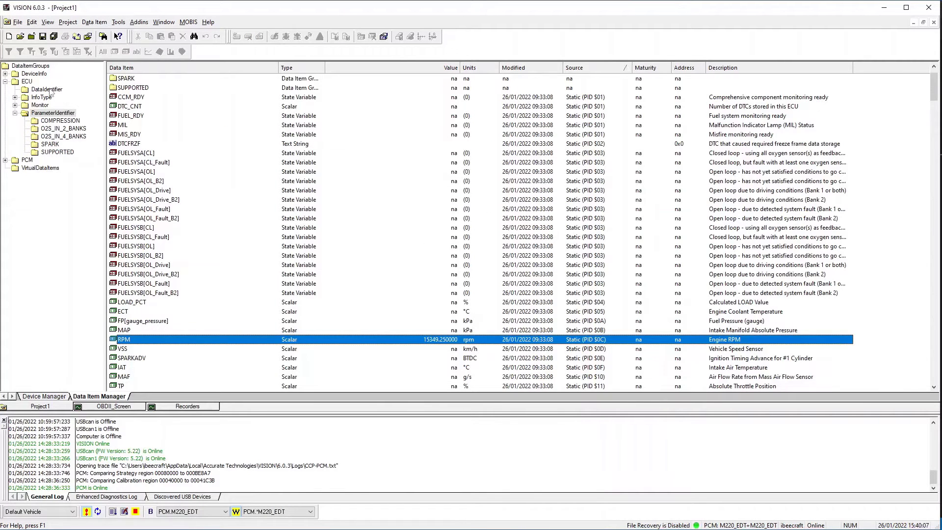
- List the ECU's DataIdentifier items and watch did_f221_float live in a data list window
left_click(46, 89)
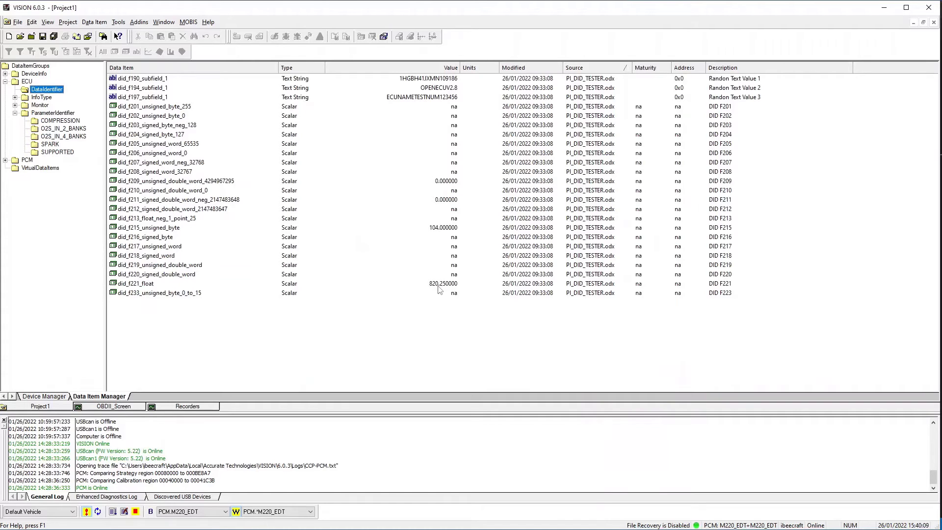
double_click(137, 282)
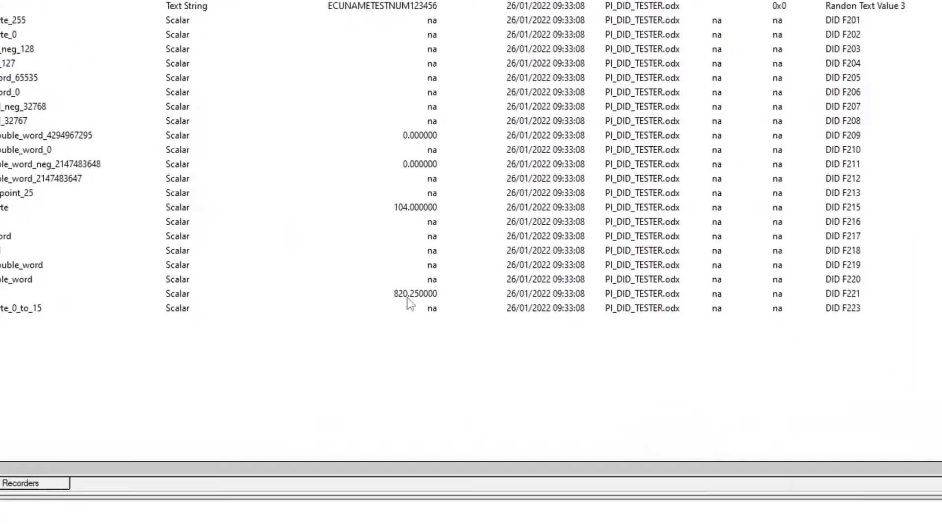
double_click(414, 294)
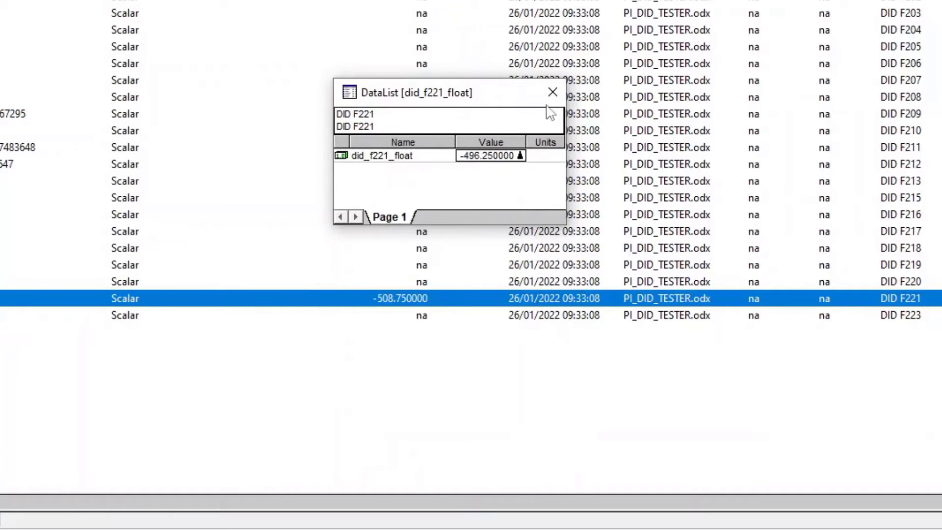
left_click(551, 92)
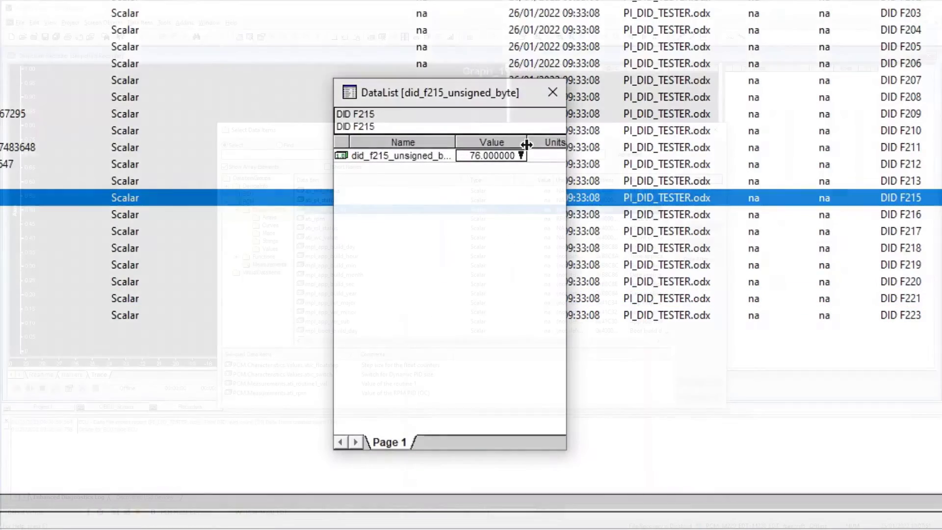
- Record DIDs F206, F209, F215 and RPM (found by name) on the stripchart recorder
left_click(551, 92)
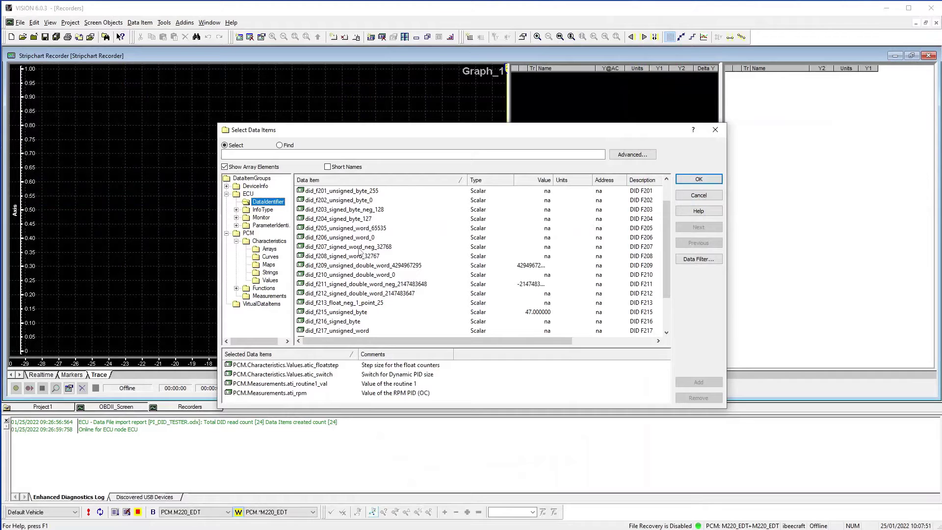
left_click(348, 265)
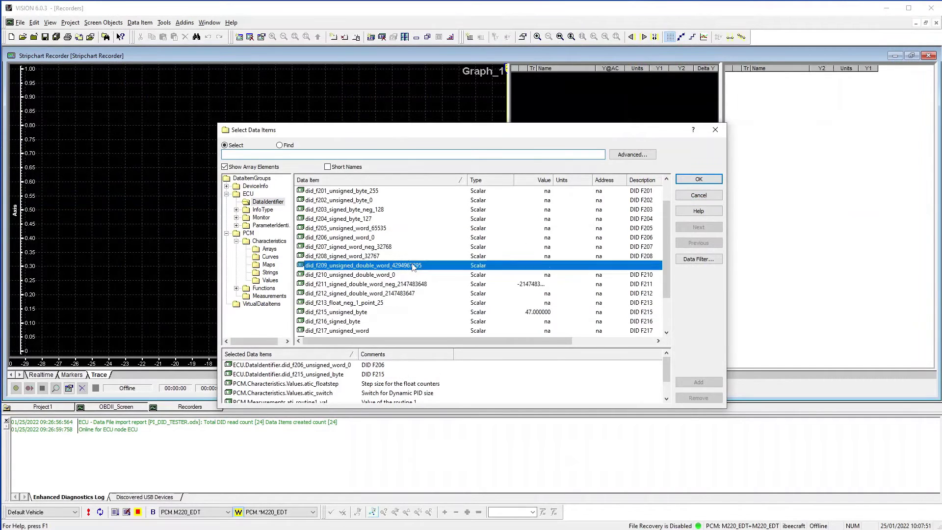
left_click(272, 225)
type("RPM")
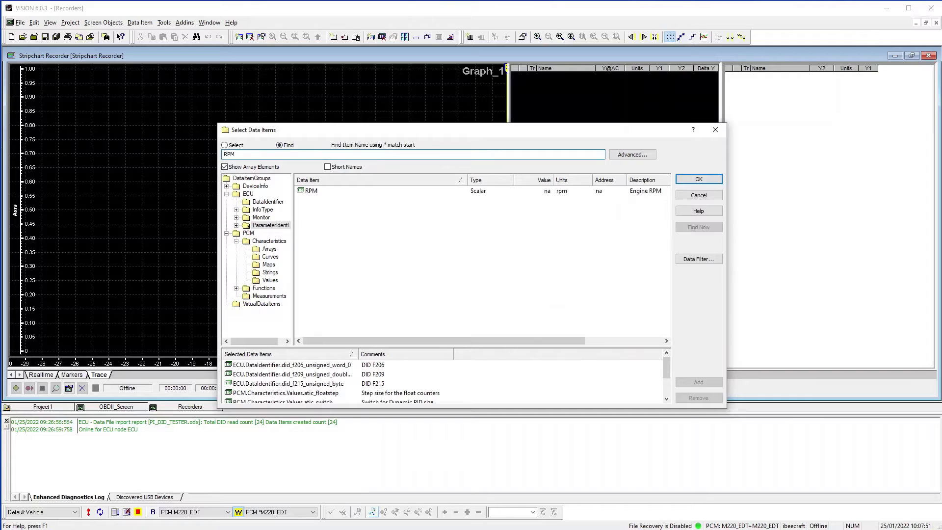
left_click(311, 190)
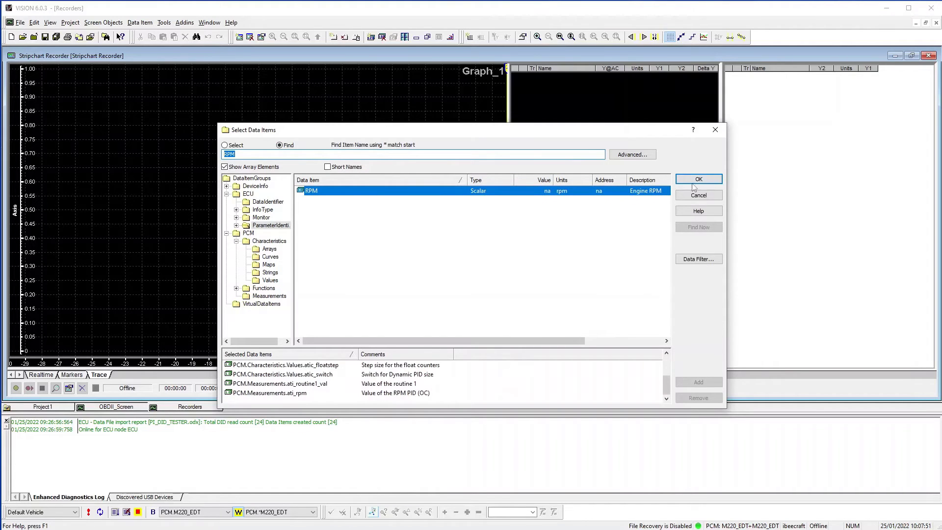
left_click(698, 179)
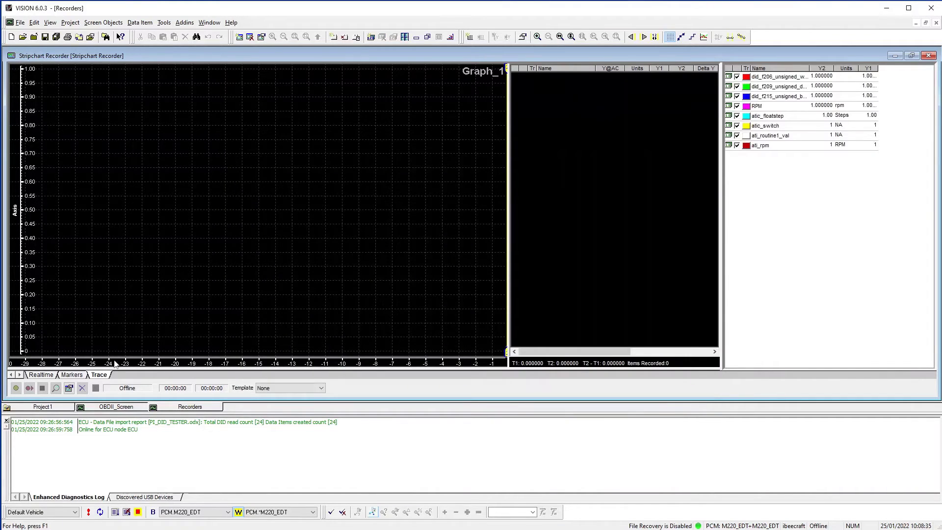
left_click(15, 387)
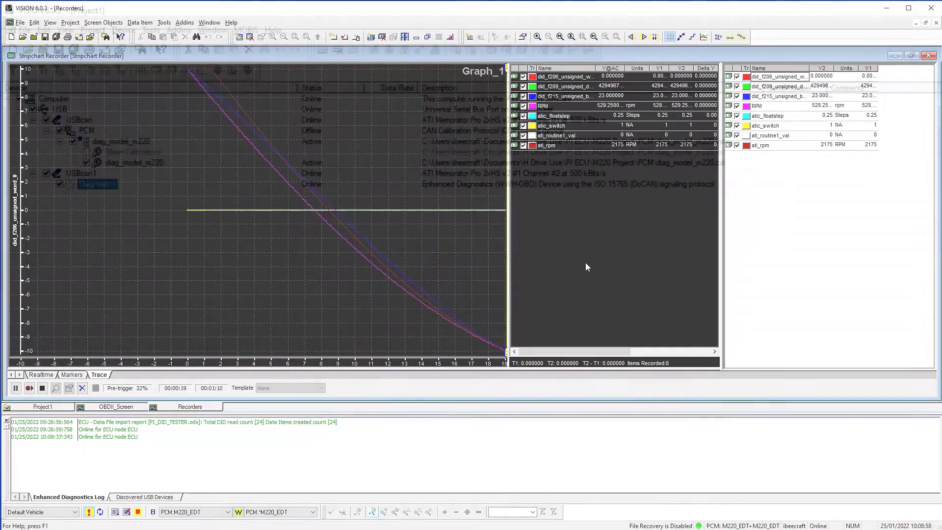
- Auto Detect ECU Node Device(s) under Diagnostics and accept the one detected node
right_click(98, 184)
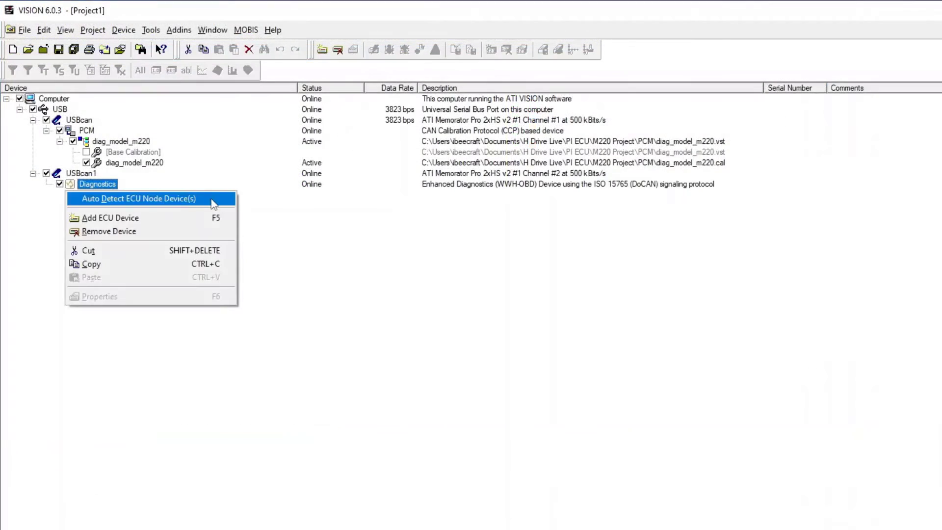
left_click(140, 199)
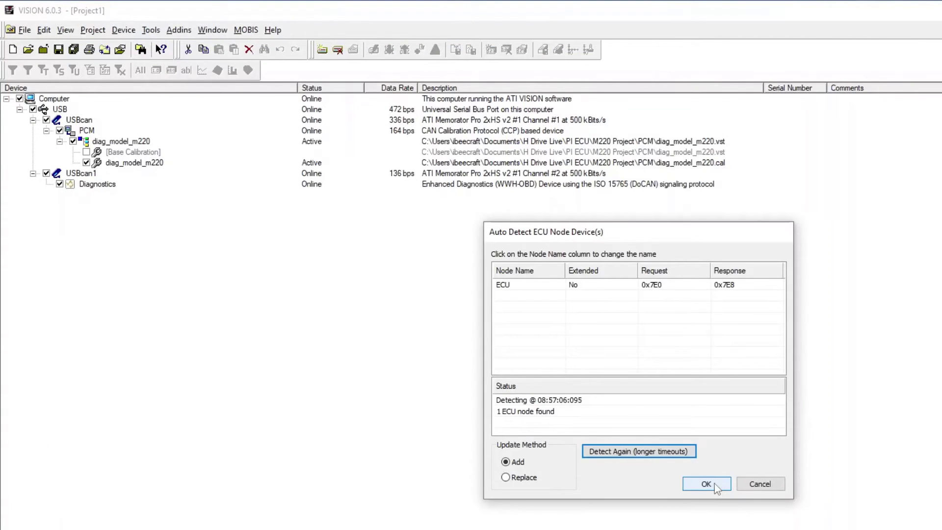
left_click(706, 483)
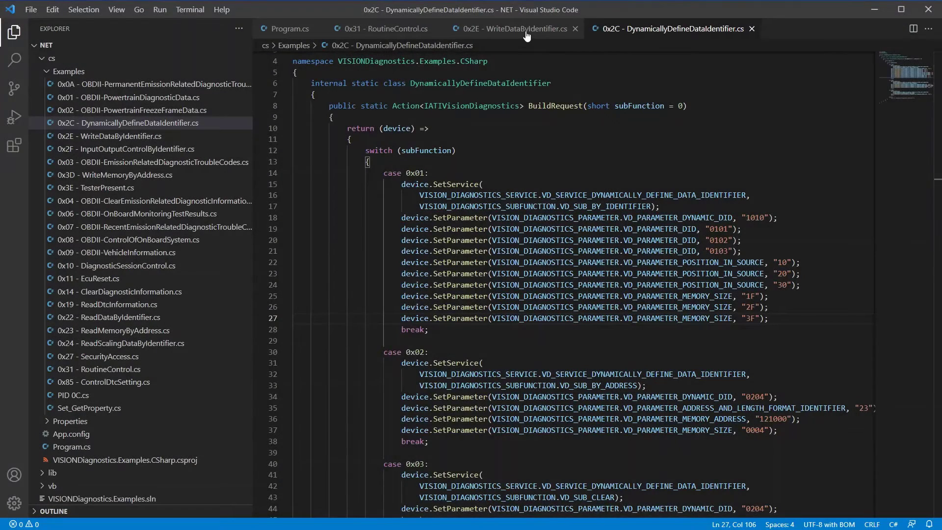
- Show the 0x2E - WriteDataByIdentifier.cs example that writes to DID 00A0
left_click(512, 28)
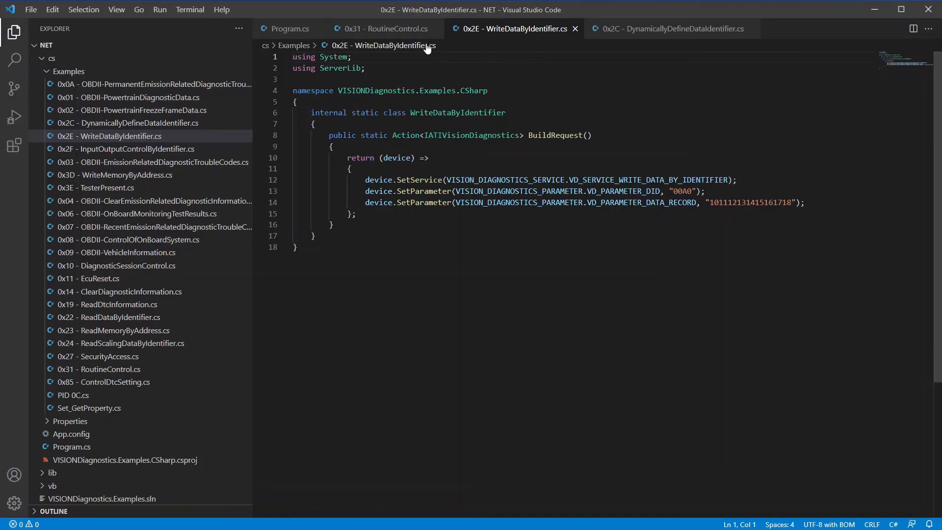